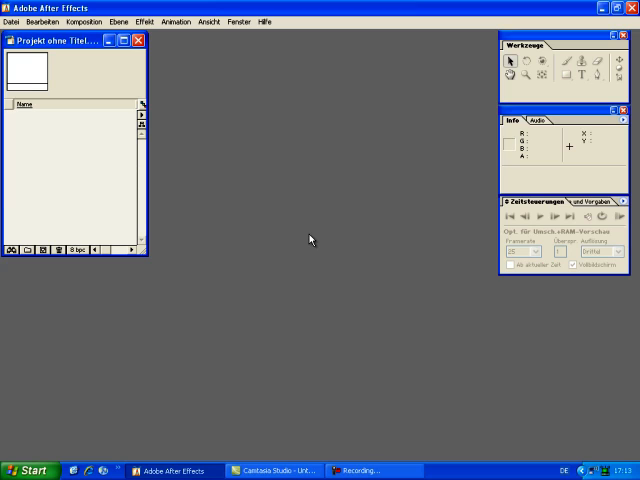
pyautogui.moveTo(332, 244)
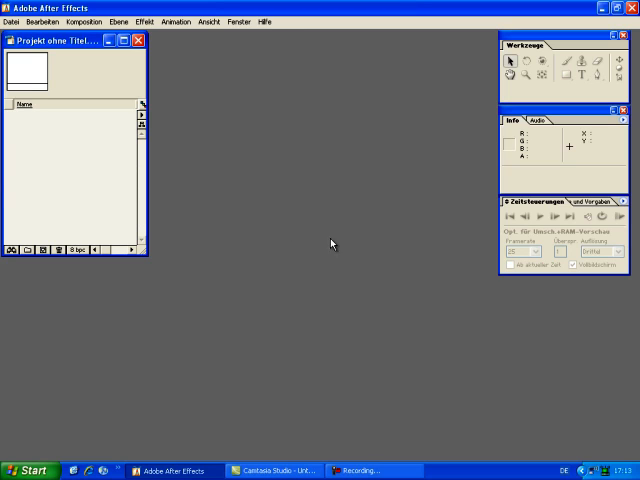
pyautogui.moveTo(312, 134)
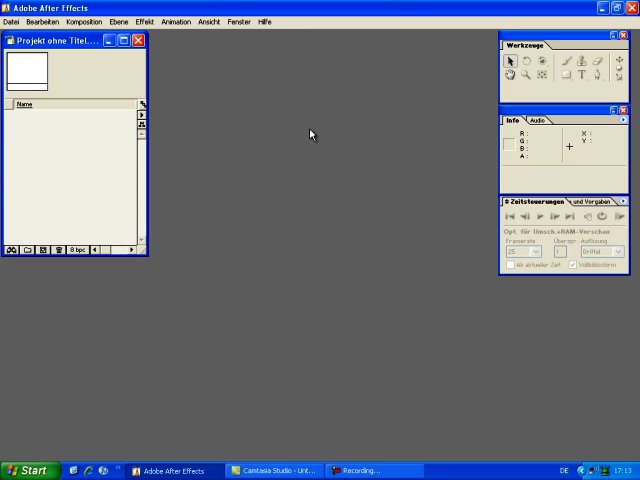
pyautogui.moveTo(288, 126)
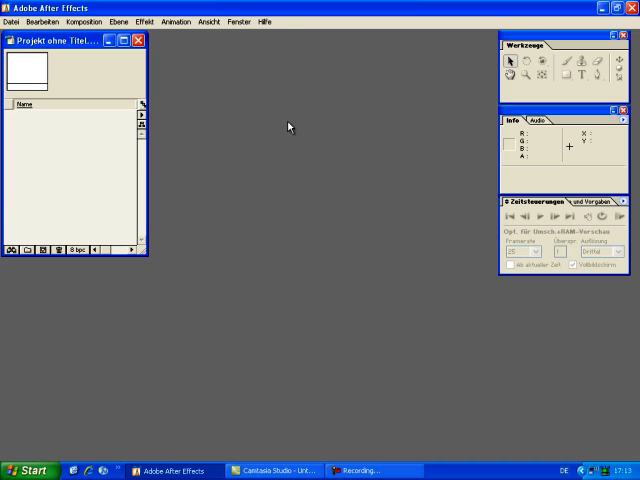
pyautogui.moveTo(288, 128)
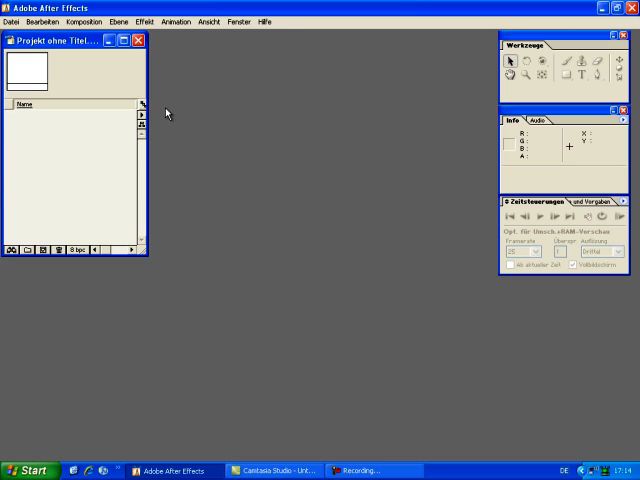
pyautogui.moveTo(396, 110)
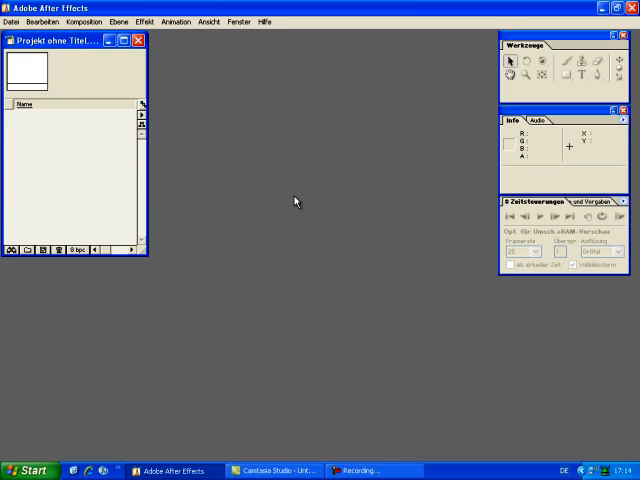
pyautogui.moveTo(280, 192)
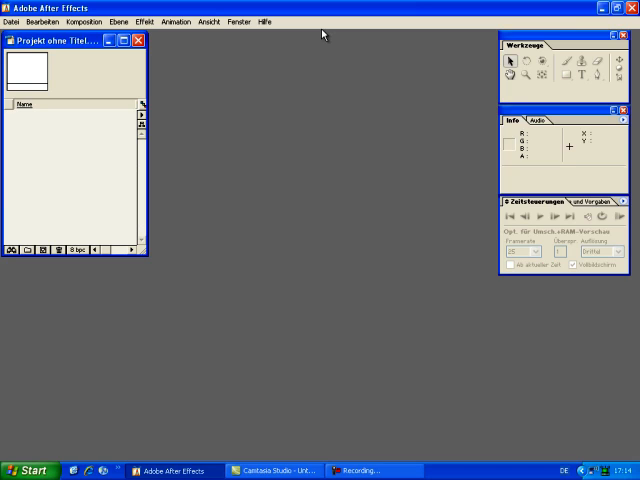
pyautogui.moveTo(308, 44)
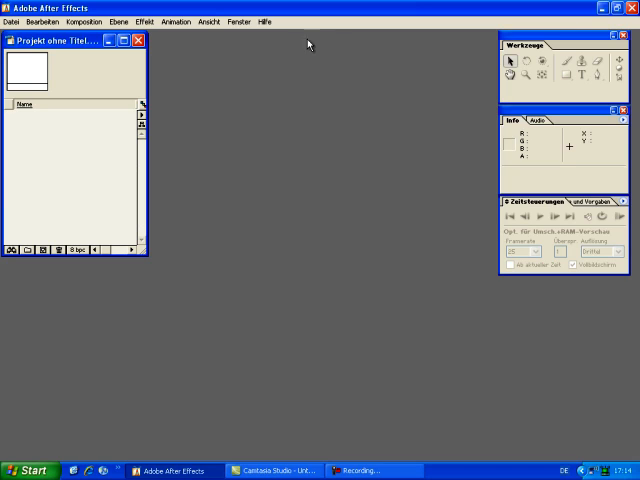
pyautogui.moveTo(284, 74)
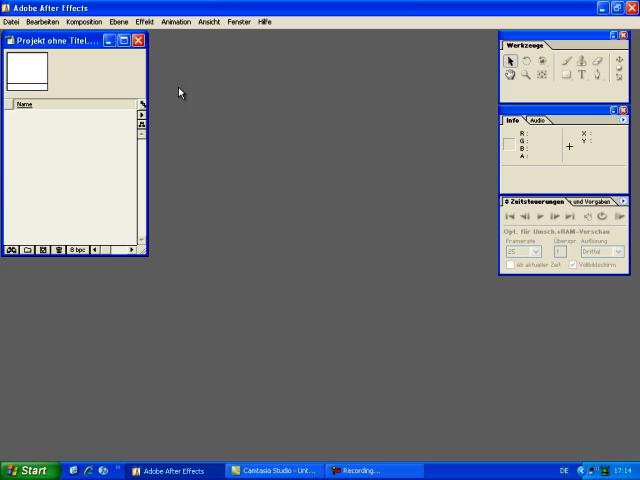
pyautogui.moveTo(336, 118)
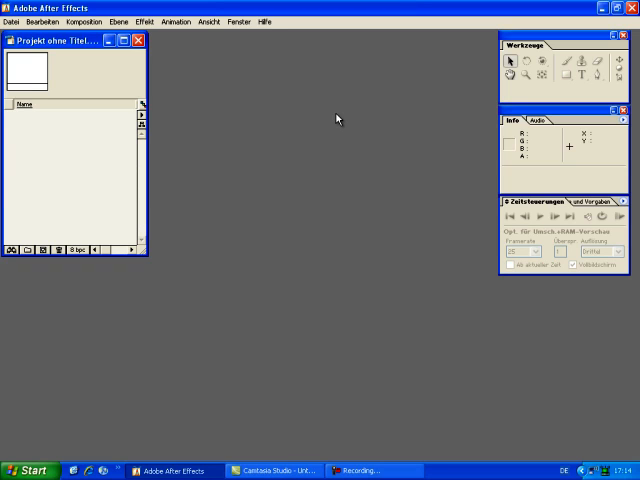
pyautogui.moveTo(220, 116)
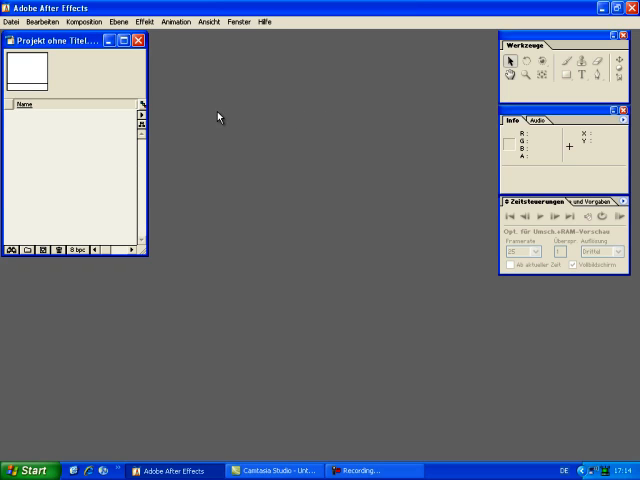
pyautogui.moveTo(110, 122)
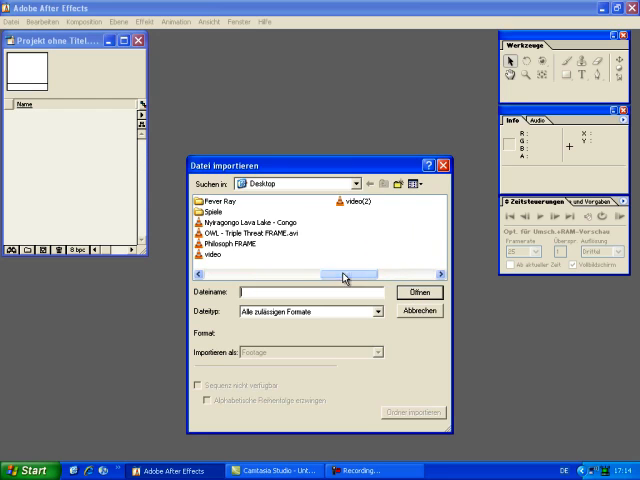
# Import the Philosoph FRAME woodland clip into the project.
pyautogui.click(420, 292)
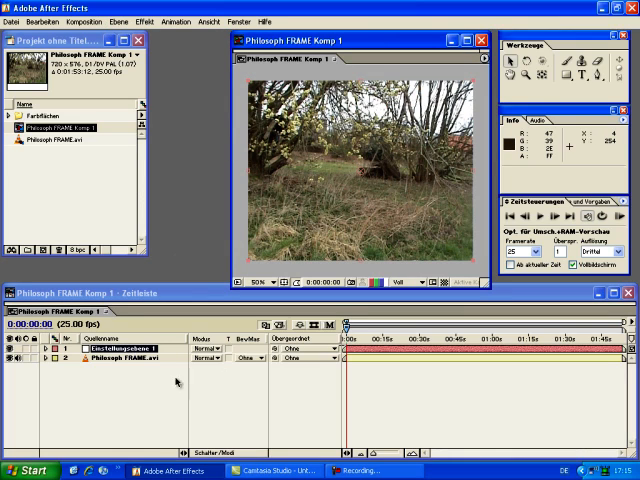
# Apply Curves to the adjustment layer and bend the RGB curve to shift the tones.
pyautogui.click(152, 20)
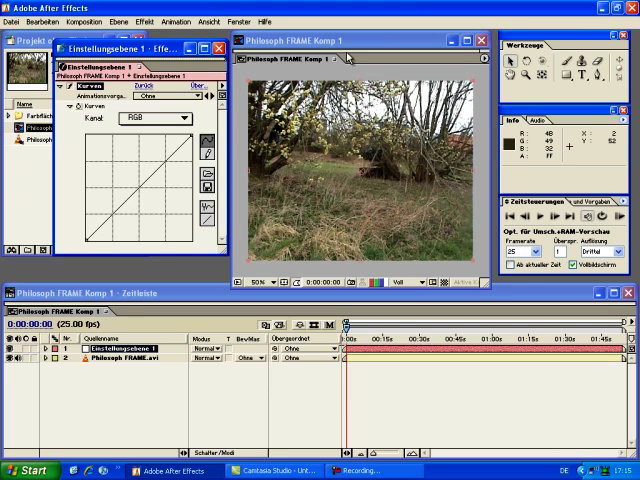
pyautogui.moveTo(328, 148)
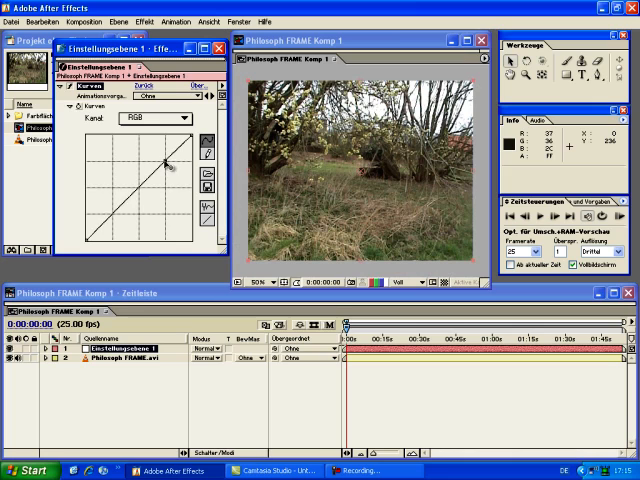
pyautogui.moveTo(164, 164); pyautogui.dragTo(160, 170)
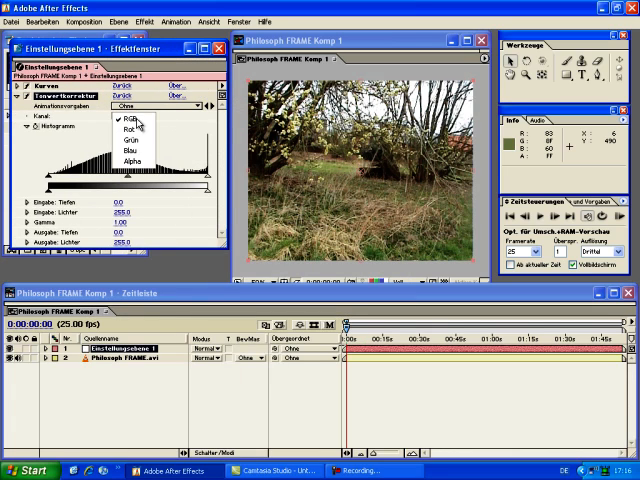
# In Levels, lower blue input highlights to about 210 and raise green input shadows to about 21.
pyautogui.click(118, 120)
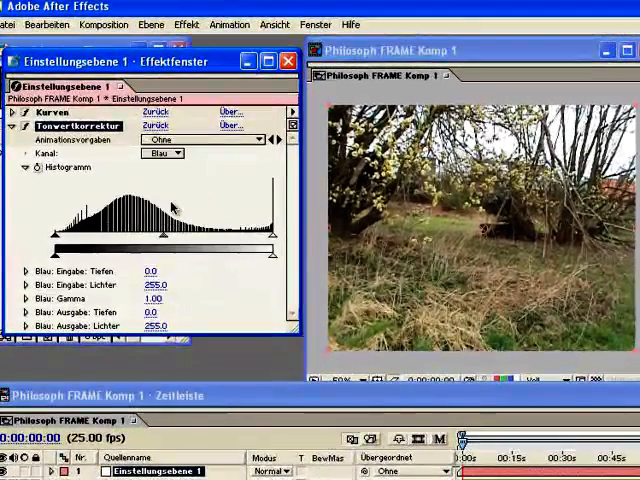
pyautogui.moveTo(278, 236); pyautogui.dragTo(262, 236)
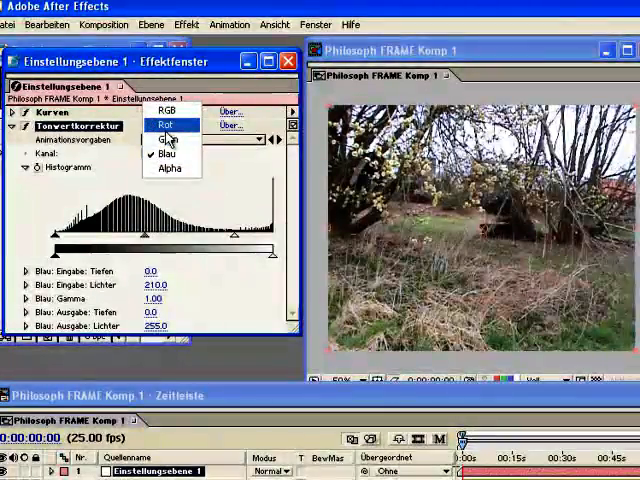
pyautogui.click(168, 122)
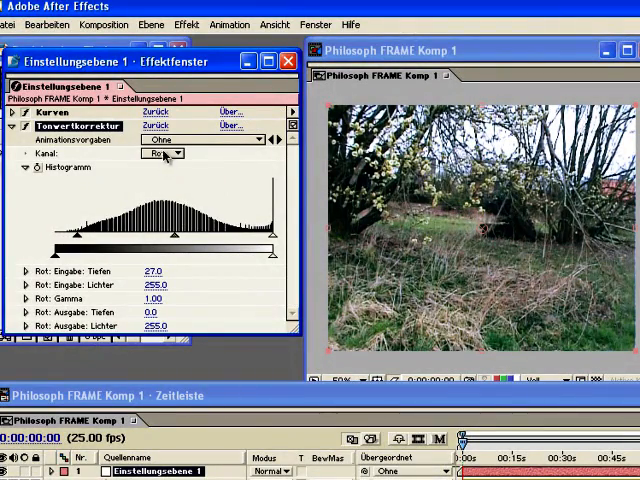
pyautogui.click(164, 152)
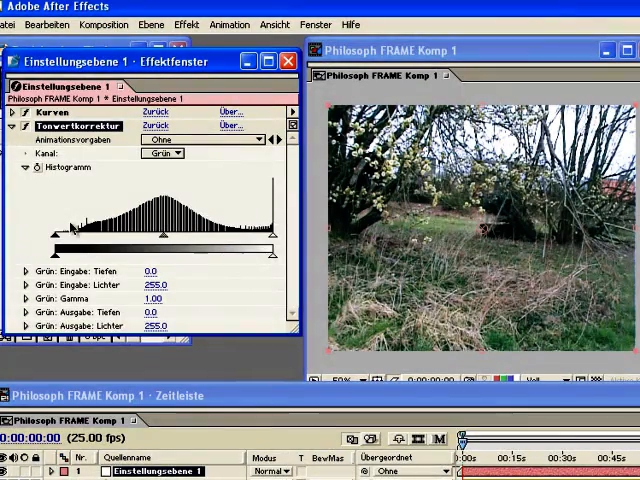
pyautogui.moveTo(52, 236); pyautogui.dragTo(82, 236)
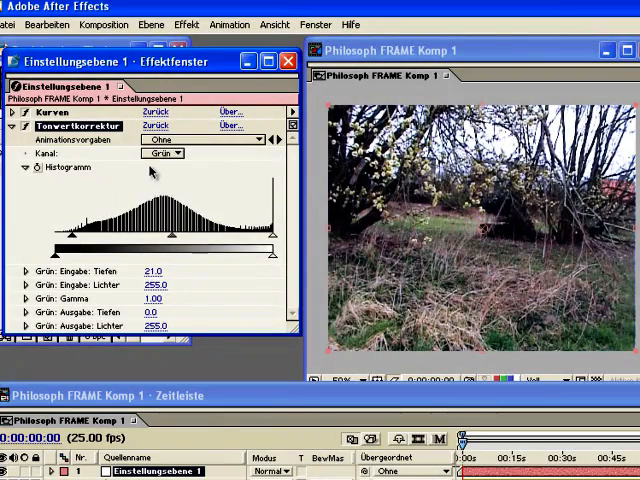
# Set blue input white to 200, then RGB input black 10 and input white 247.
pyautogui.click(164, 152)
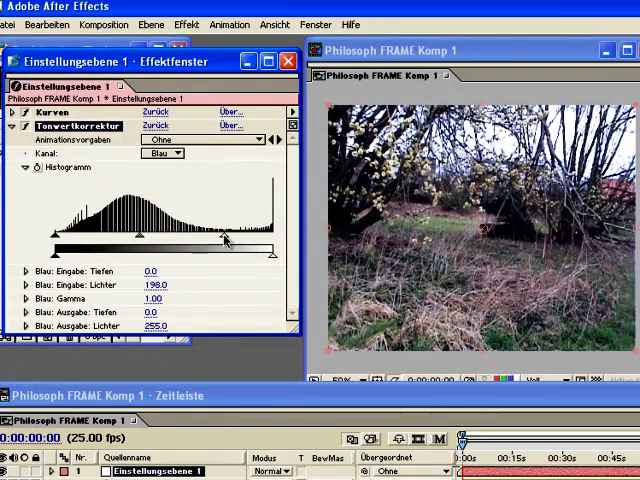
pyautogui.moveTo(224, 240); pyautogui.dragTo(232, 240)
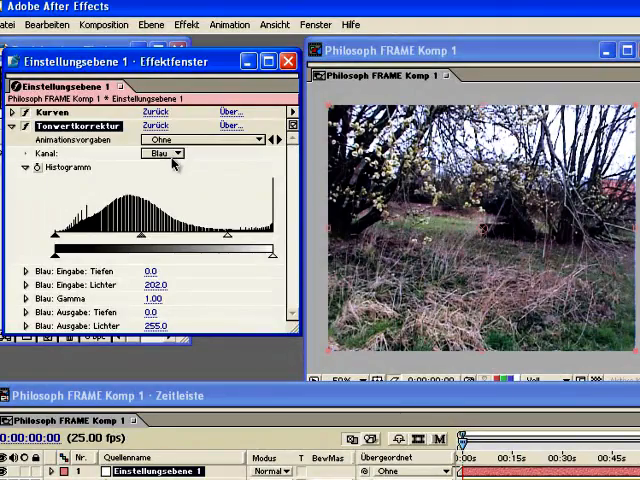
pyautogui.click(164, 152)
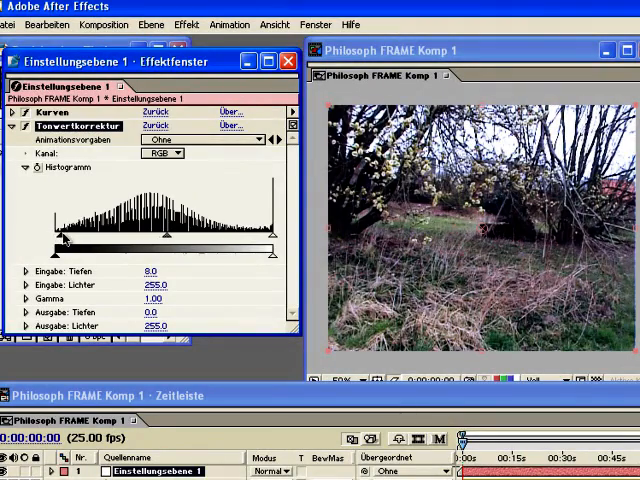
pyautogui.moveTo(282, 256); pyautogui.dragTo(258, 256)
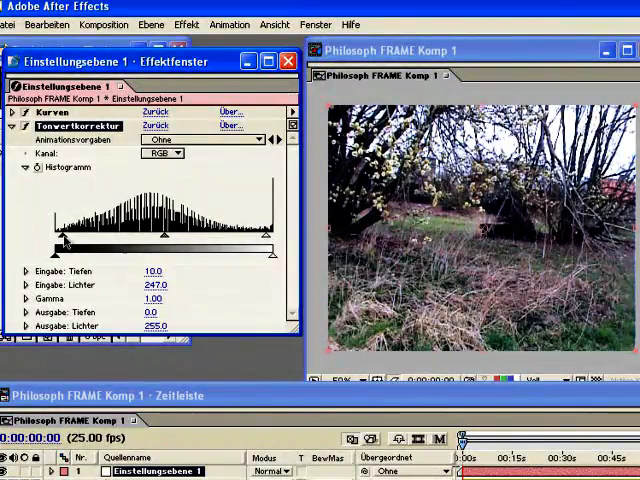
pyautogui.click(8, 126)
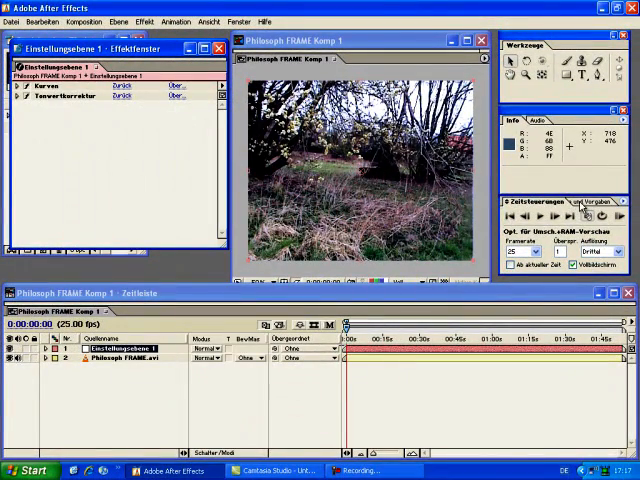
# Add a Tint effect to the adjustment layer beside Curves and Levels.
pyautogui.click(600, 204)
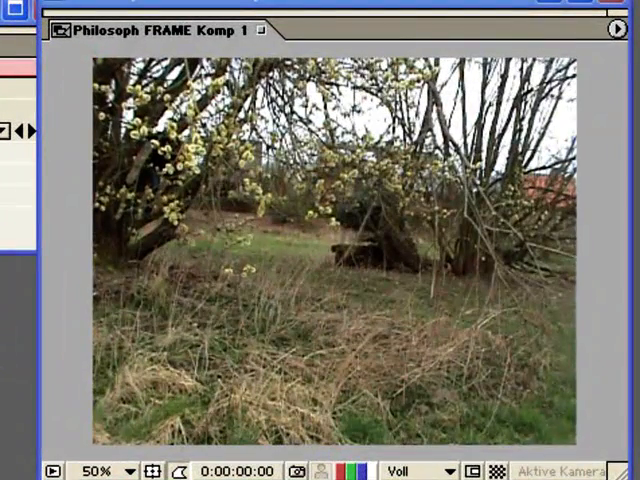
pyautogui.moveTo(228, 150)
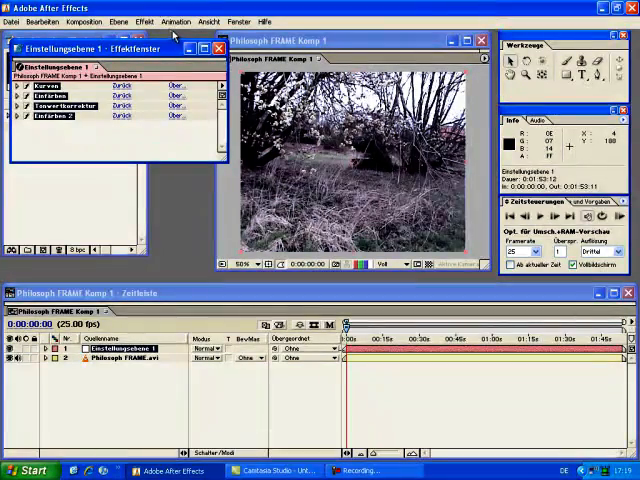
# Save the grading effects as an animation preset named 'Awesome Dark Look'.
pyautogui.click(208, 20)
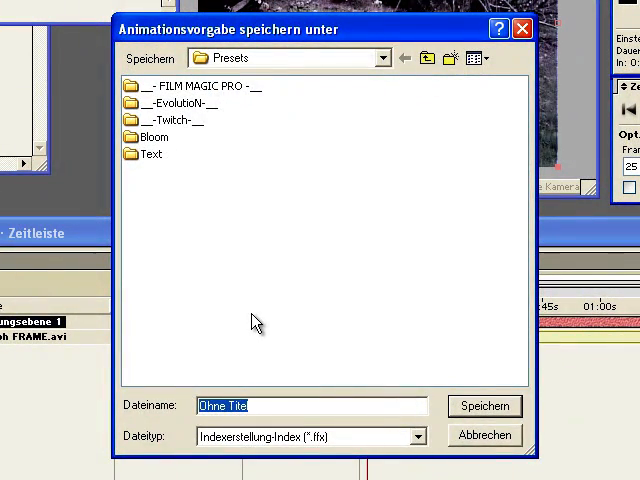
pyautogui.write('Aweso')
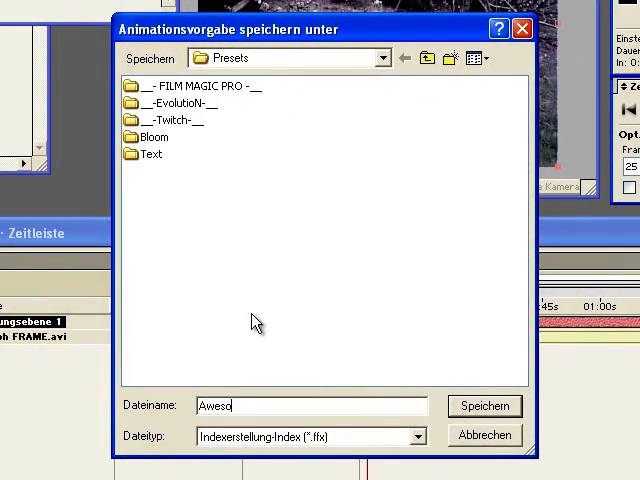
pyautogui.write('ome')
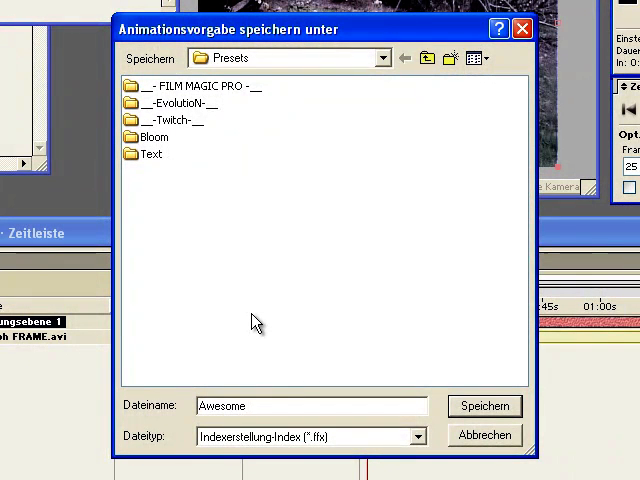
pyautogui.write('Dark Look')
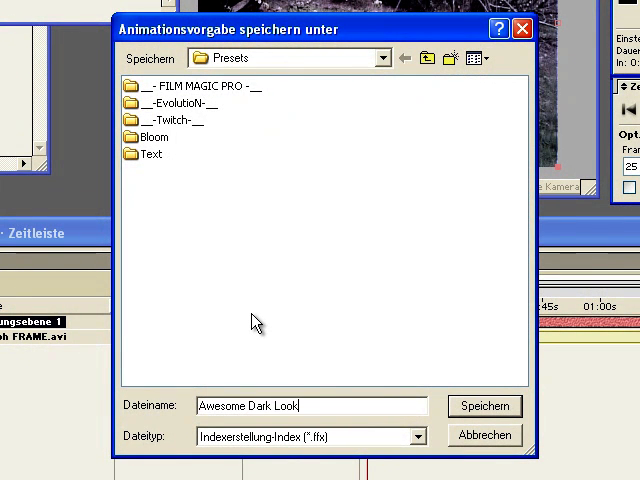
pyautogui.click(484, 404)
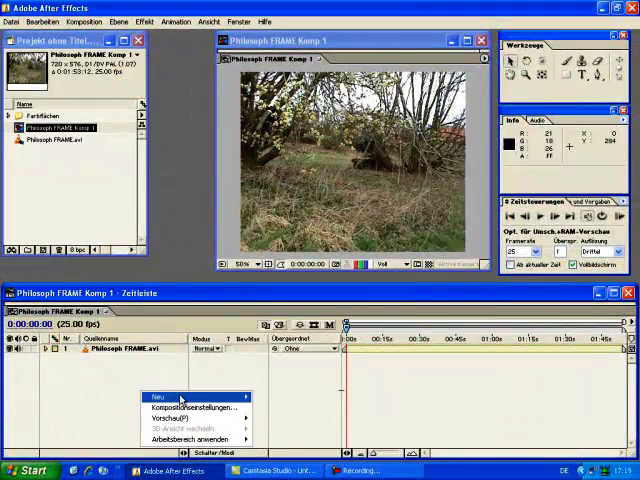
# Create a new adjustment layer above the woodland footage.
pyautogui.click(154, 396)
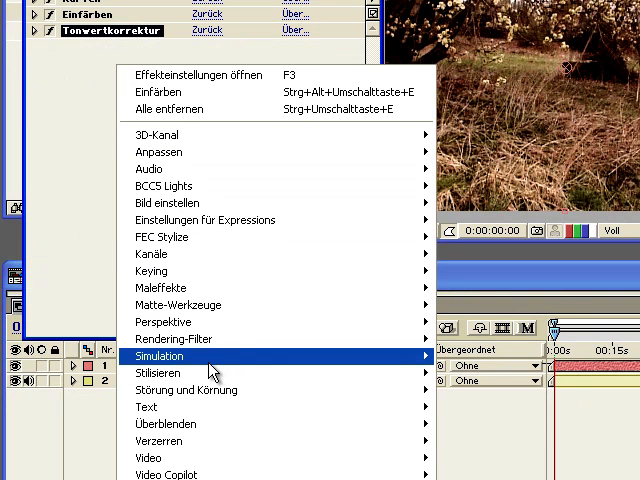
pyautogui.moveTo(156, 374)
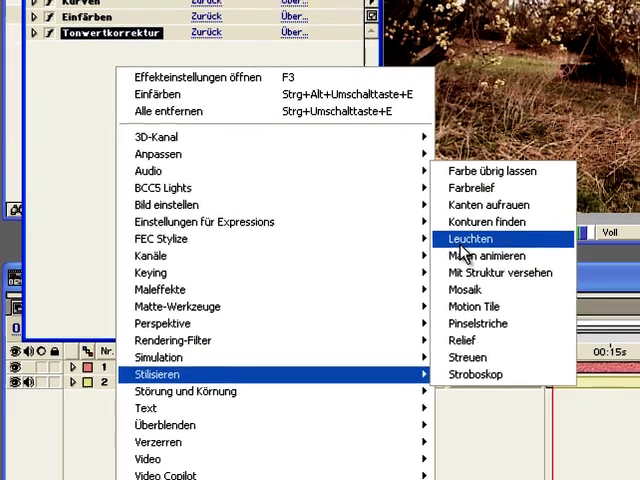
# Add Glow to the adjustment layer with threshold 100.0 and radius 37.
pyautogui.click(468, 238)
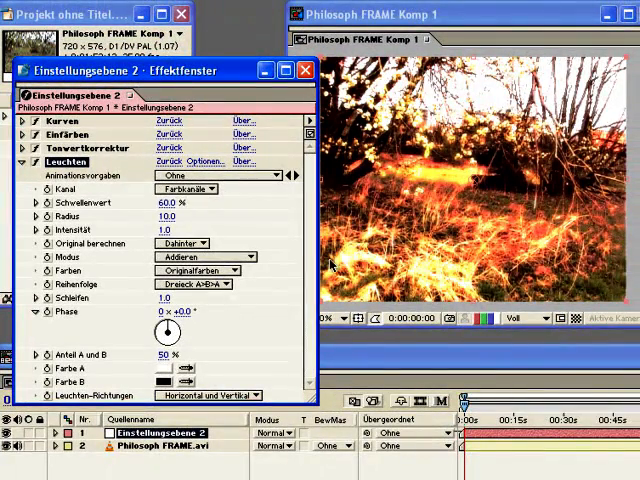
pyautogui.write('100.0')
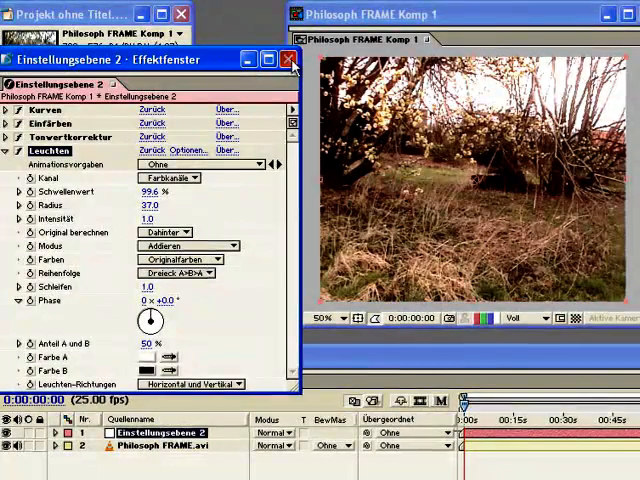
pyautogui.click(292, 60)
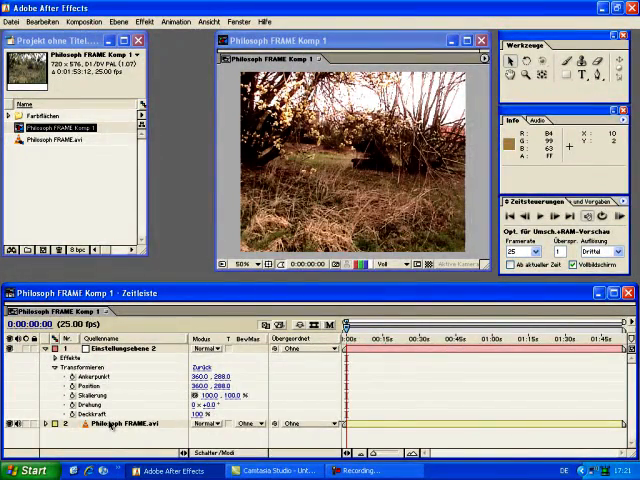
pyautogui.moveTo(398, 196)
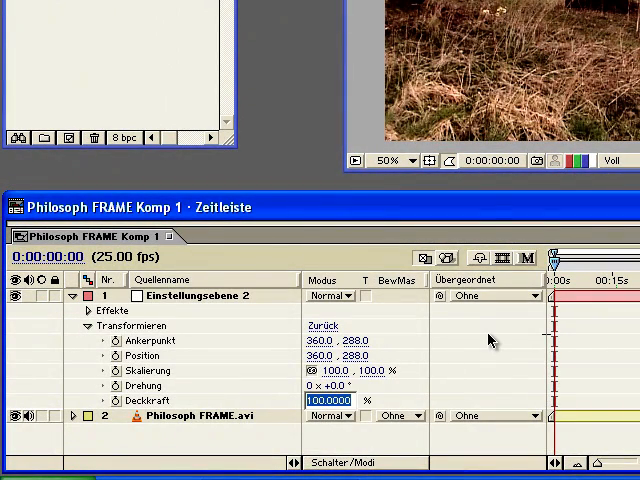
# Set the adjustment layer's Opacity to 60%.
pyautogui.write('60')
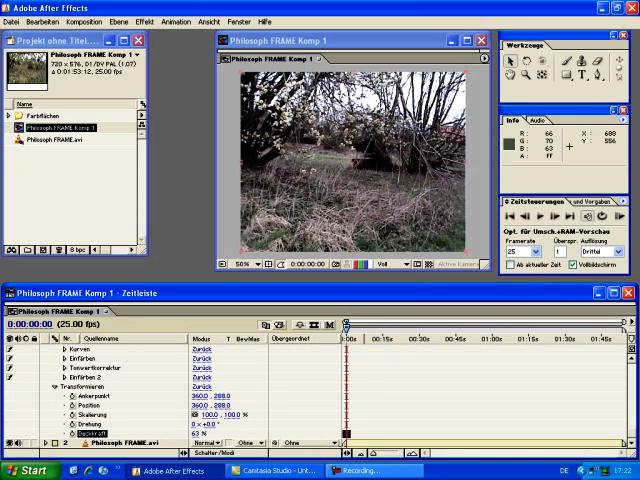
pyautogui.moveTo(316, 236)
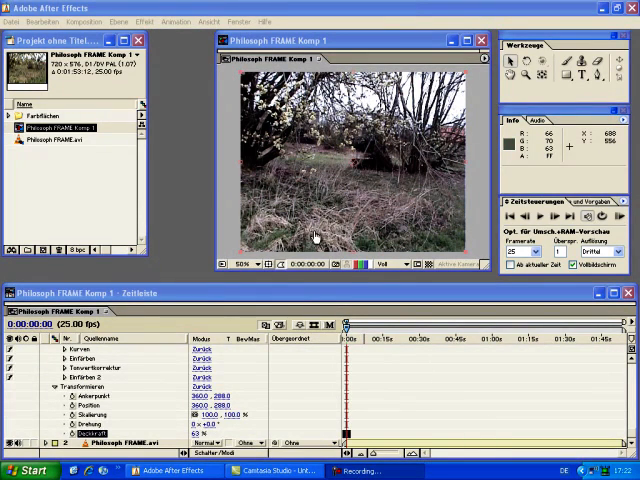